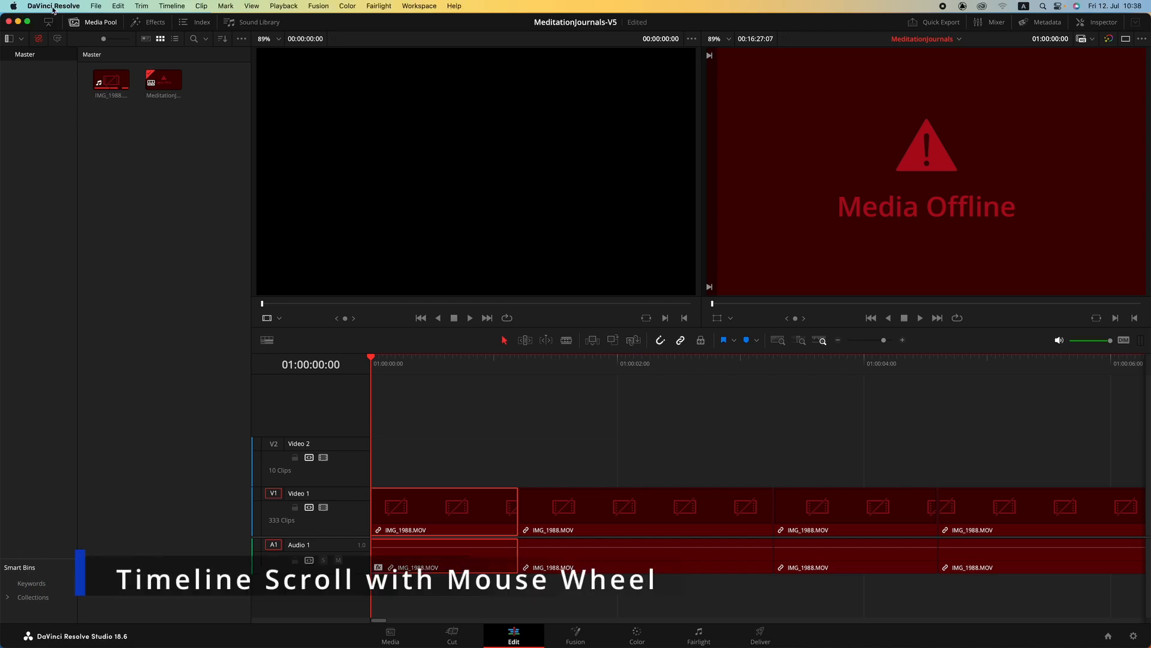
- Toggle '2D timeline scrolling' in the User tab's UI Settings preferences and save
left_click(53, 6)
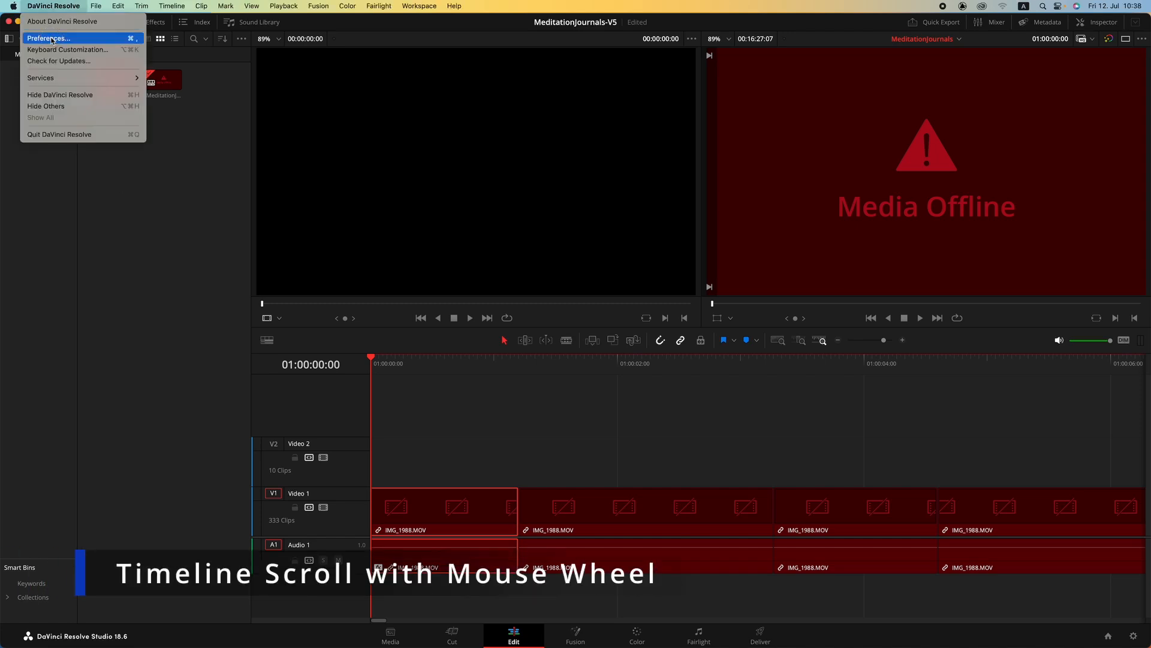
left_click(48, 39)
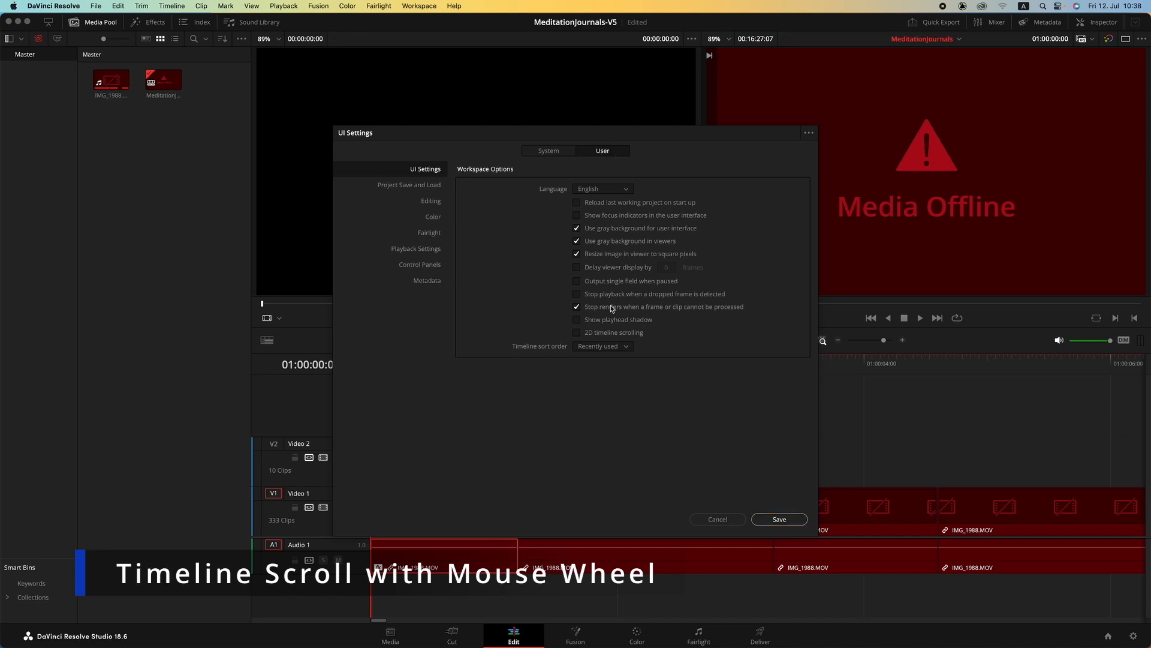
left_click(577, 331)
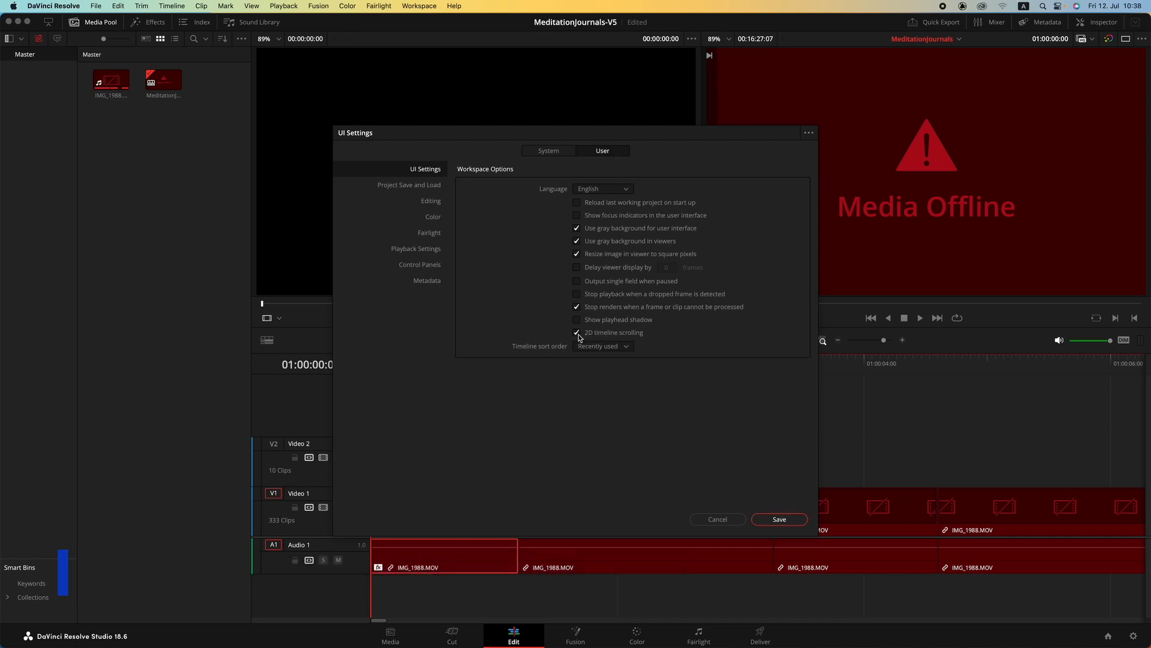
left_click(577, 331)
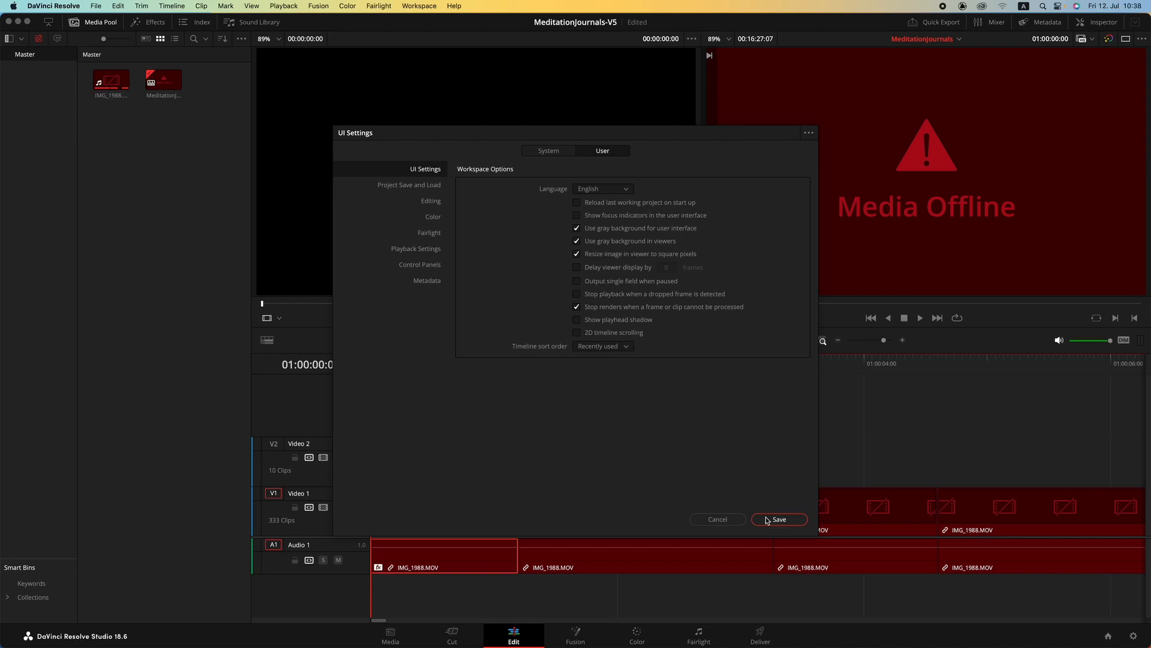
left_click(778, 520)
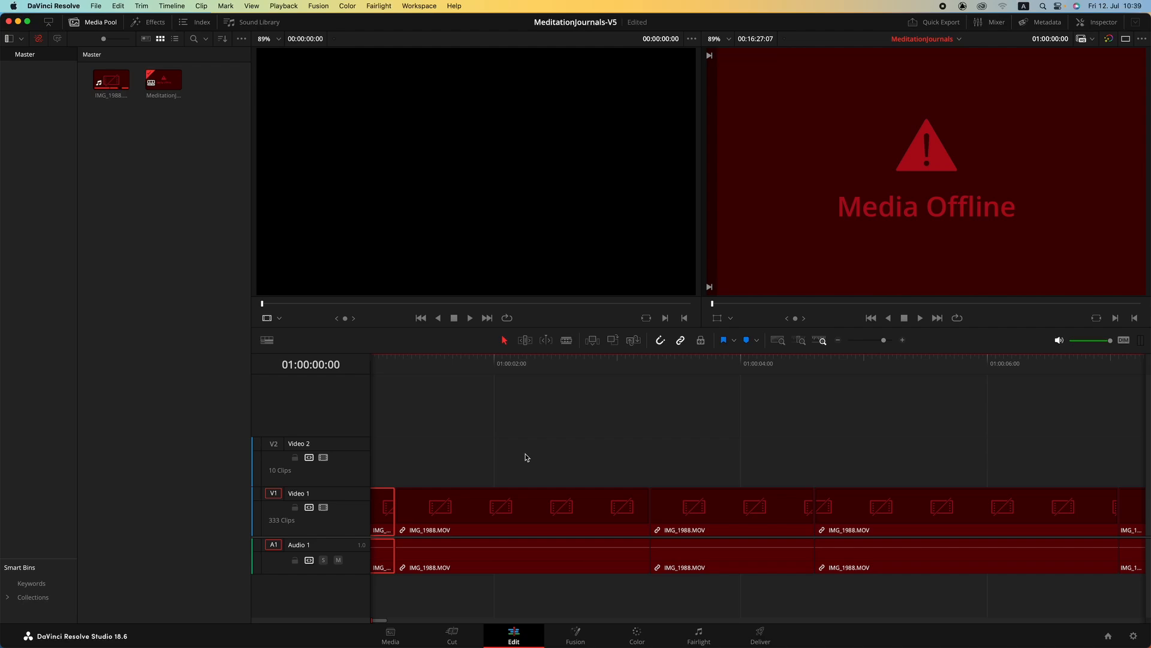
- Switch Keyboard Customization to the Pro Tools preset, save it, and close the editor
left_click(53, 6)
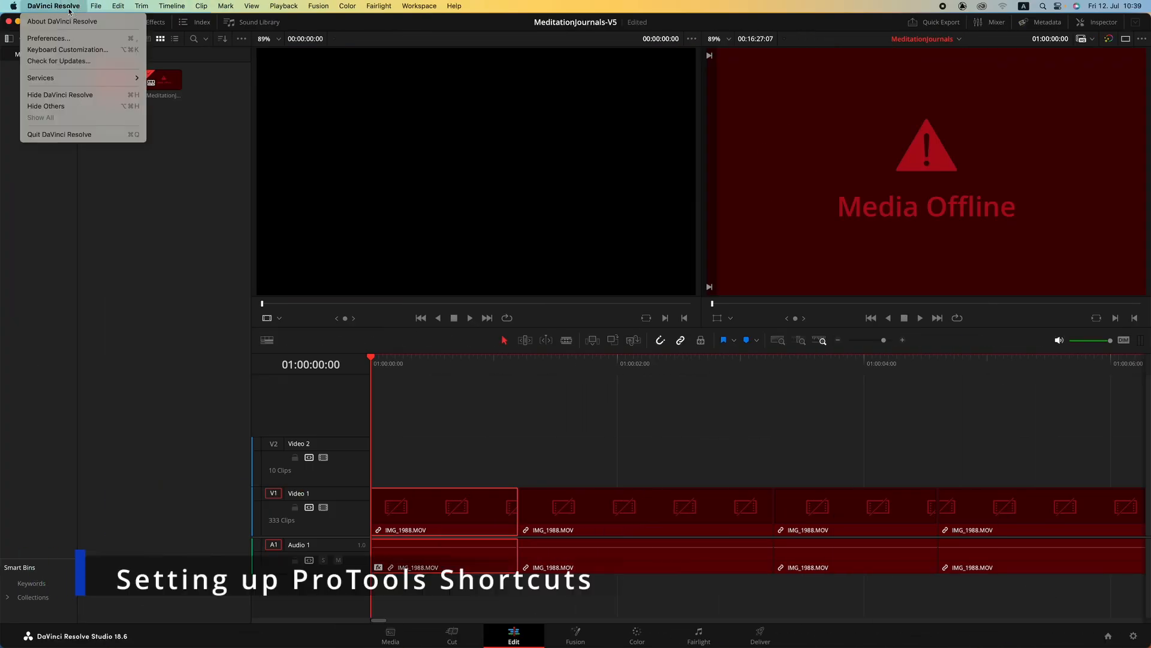
mouse_move(48, 39)
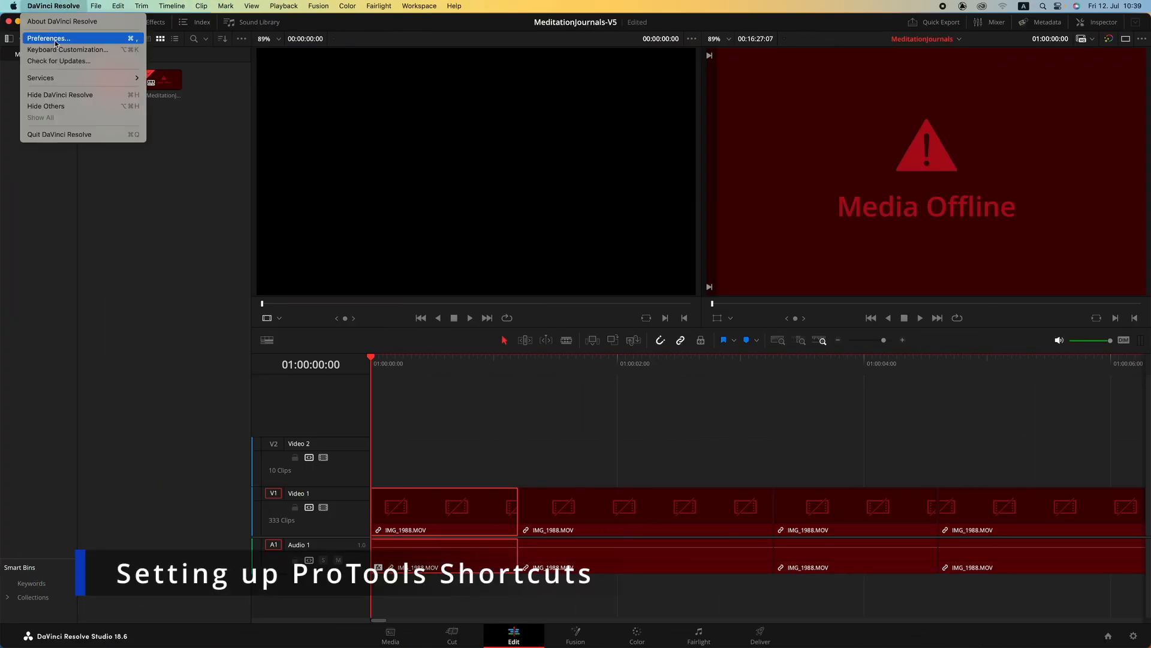
mouse_move(68, 49)
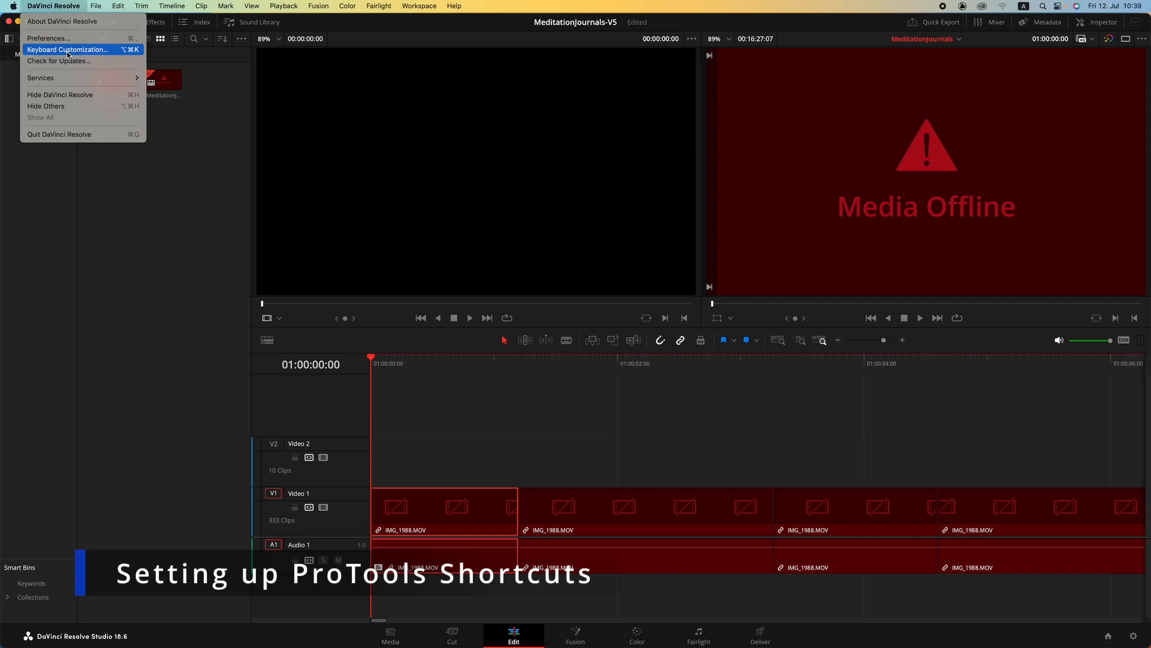
left_click(67, 49)
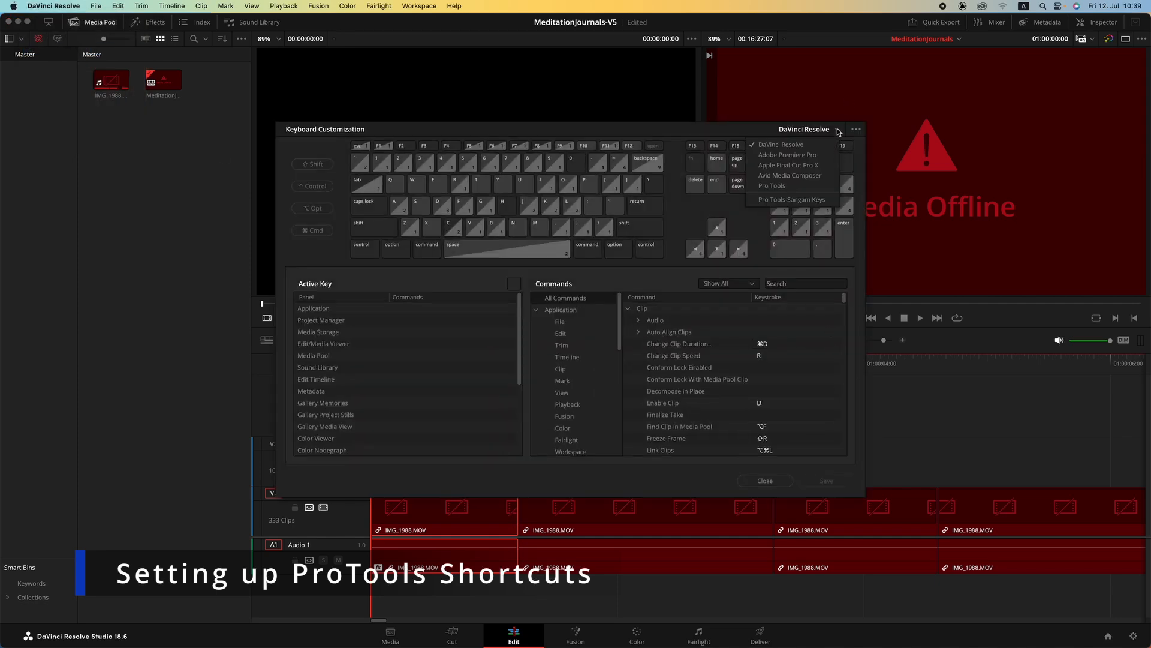
left_click(772, 186)
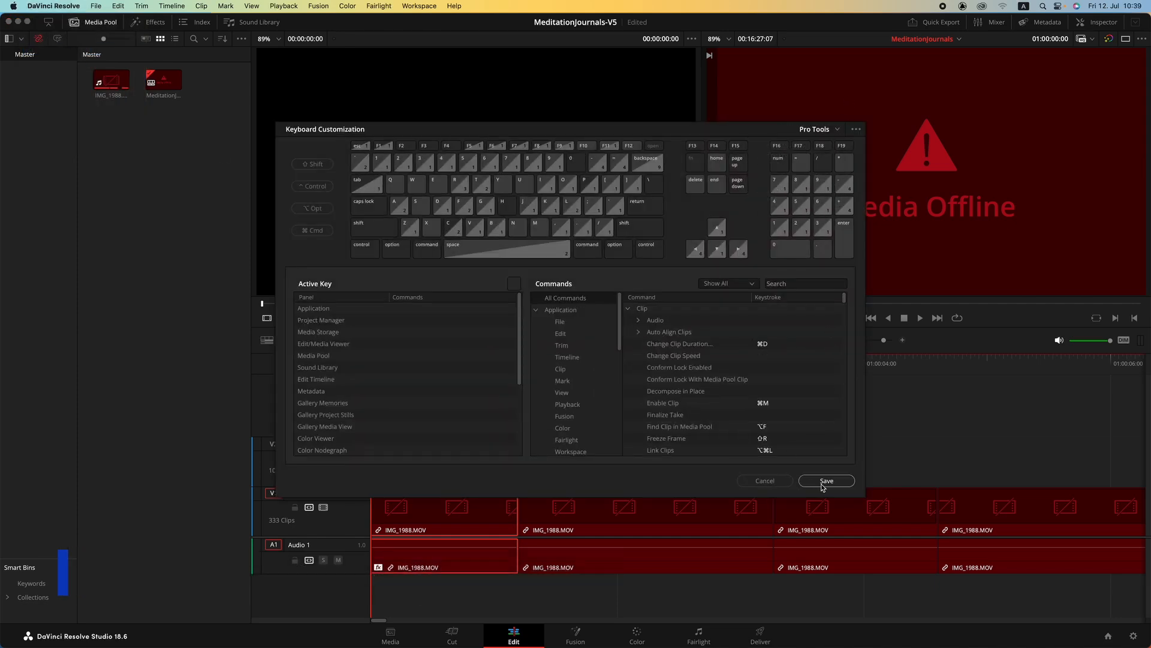
left_click(826, 481)
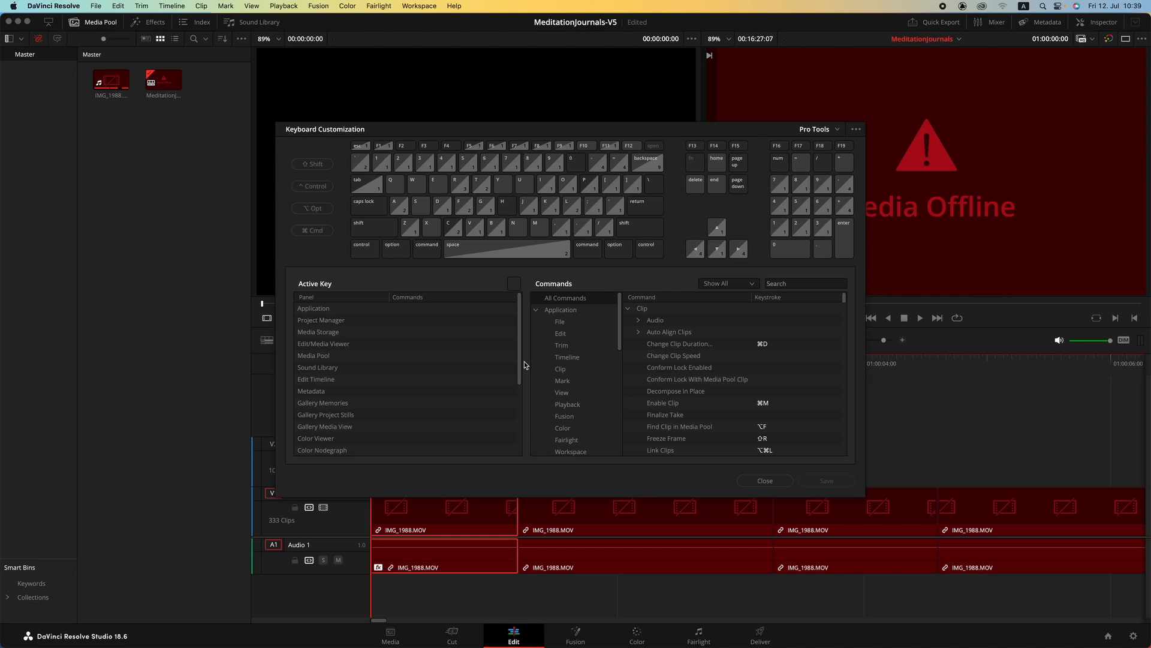
left_click(764, 481)
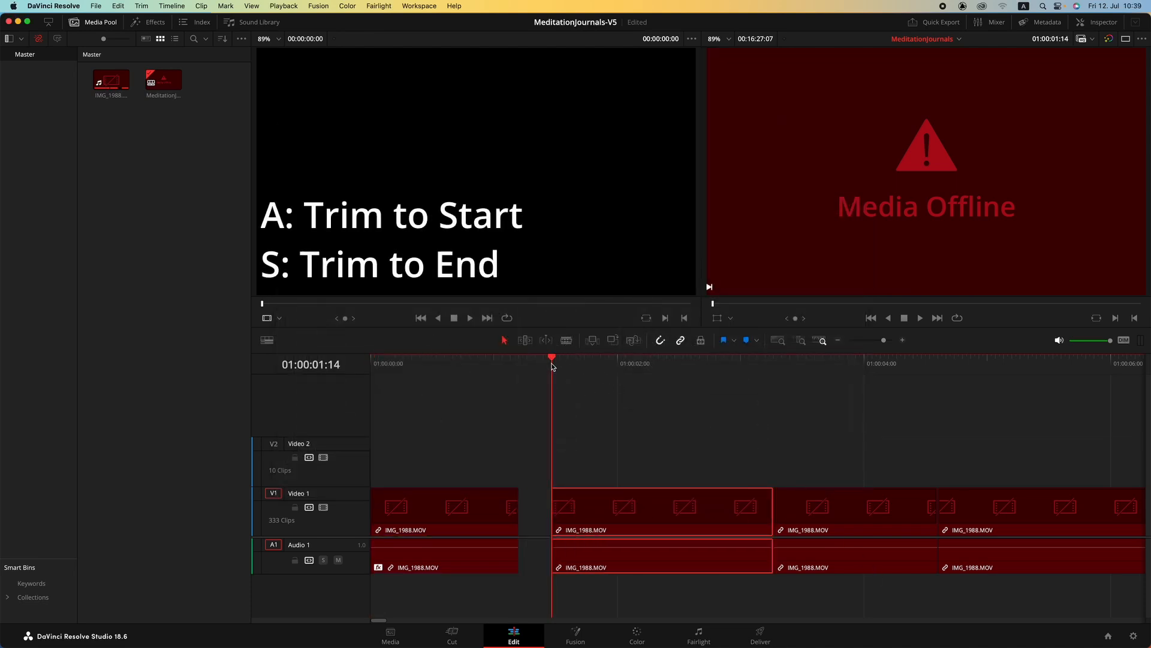
mouse_move(720, 388)
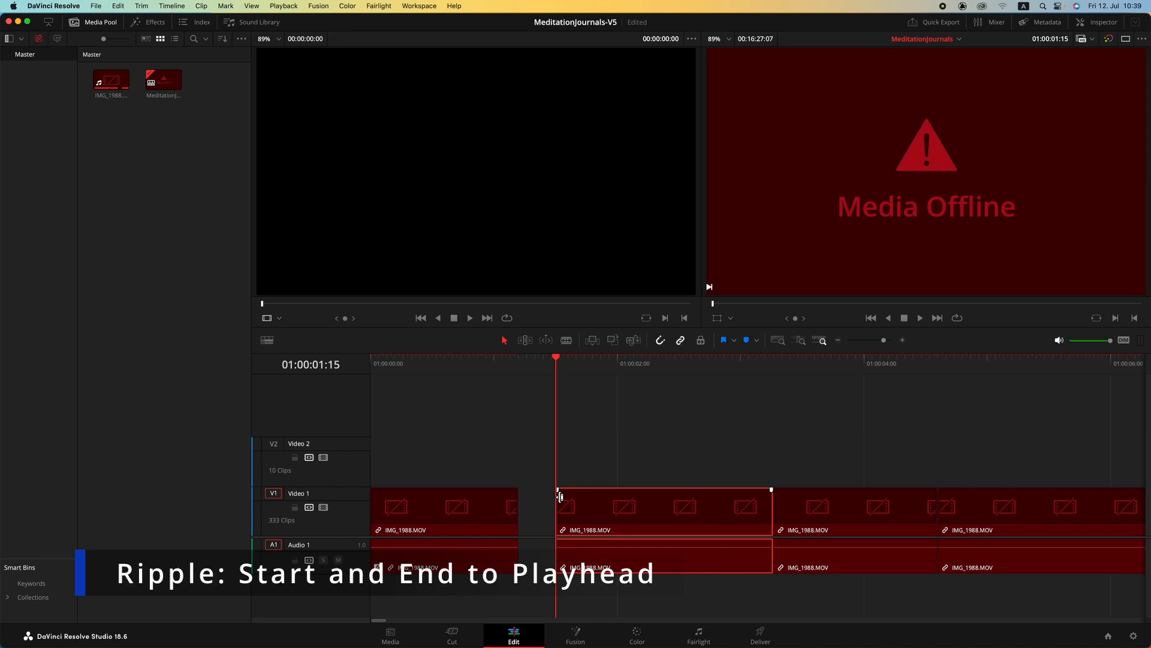
- Drag the second IMG_1988.MOV clip's start edge back to close the gap
left_click_drag(558, 510, 566, 510)
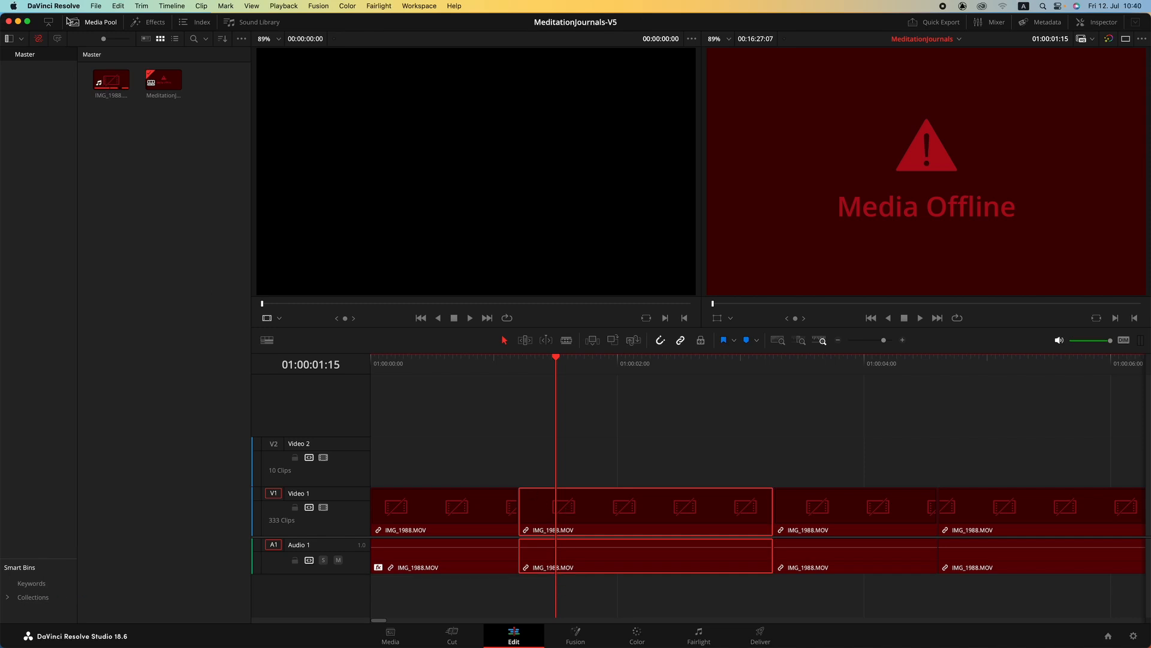
- Search 'ripple' and save A and S as Ripple Start/End to Playhead shortcuts
left_click(52, 6)
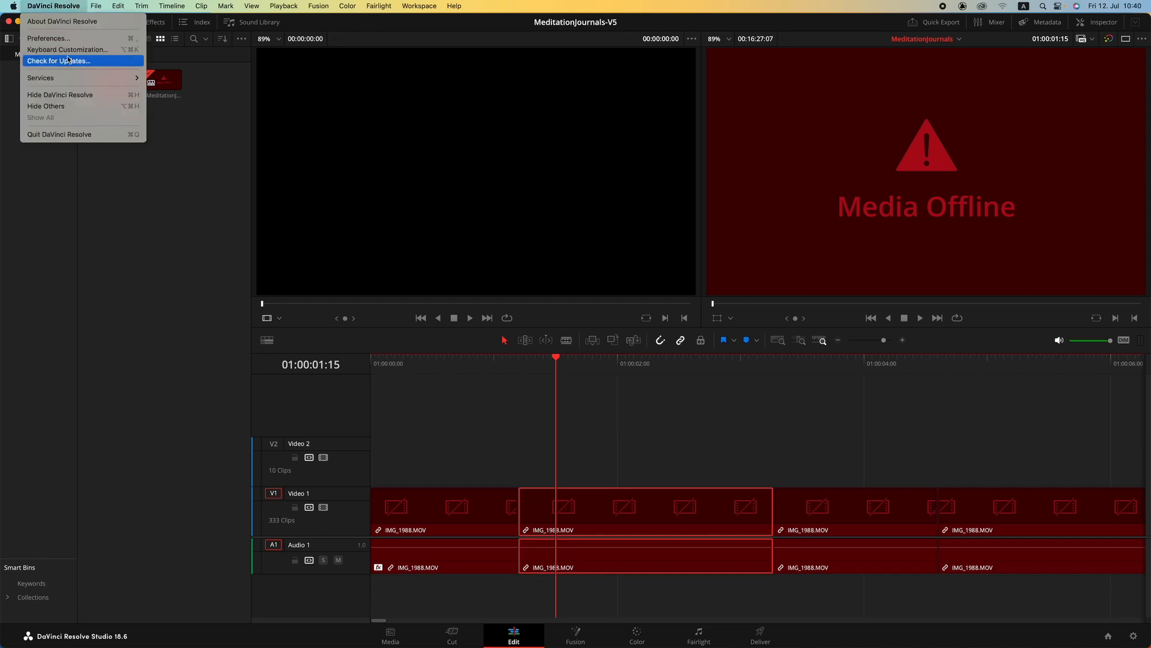
left_click(67, 49)
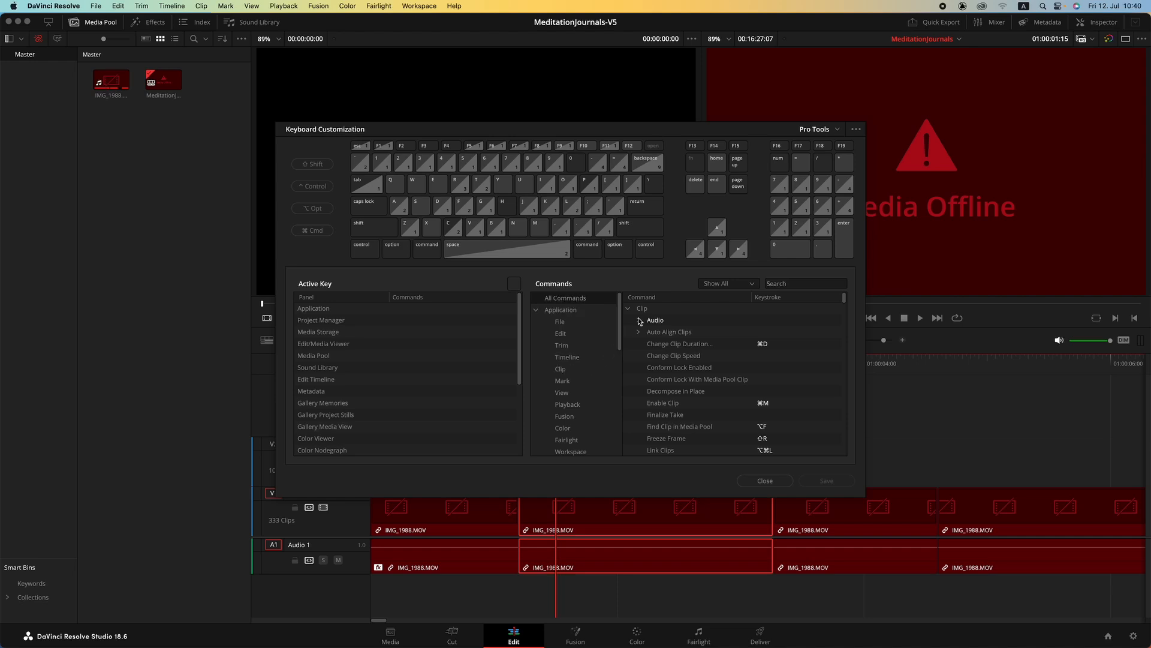
type("ripple")
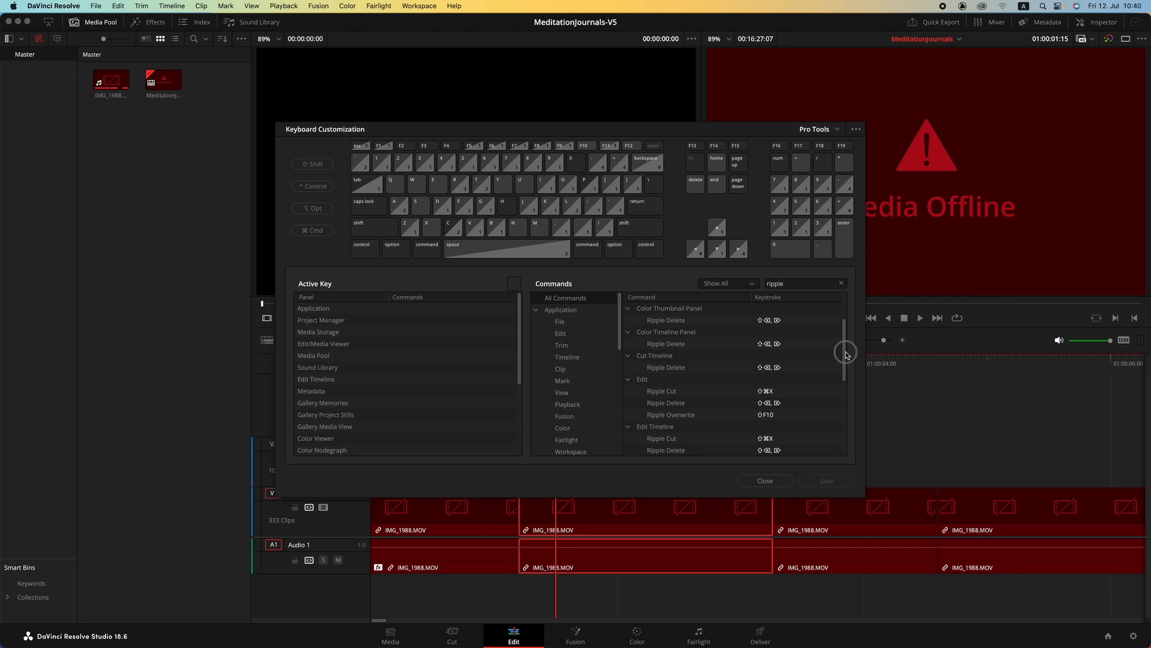
scroll("down", 3)
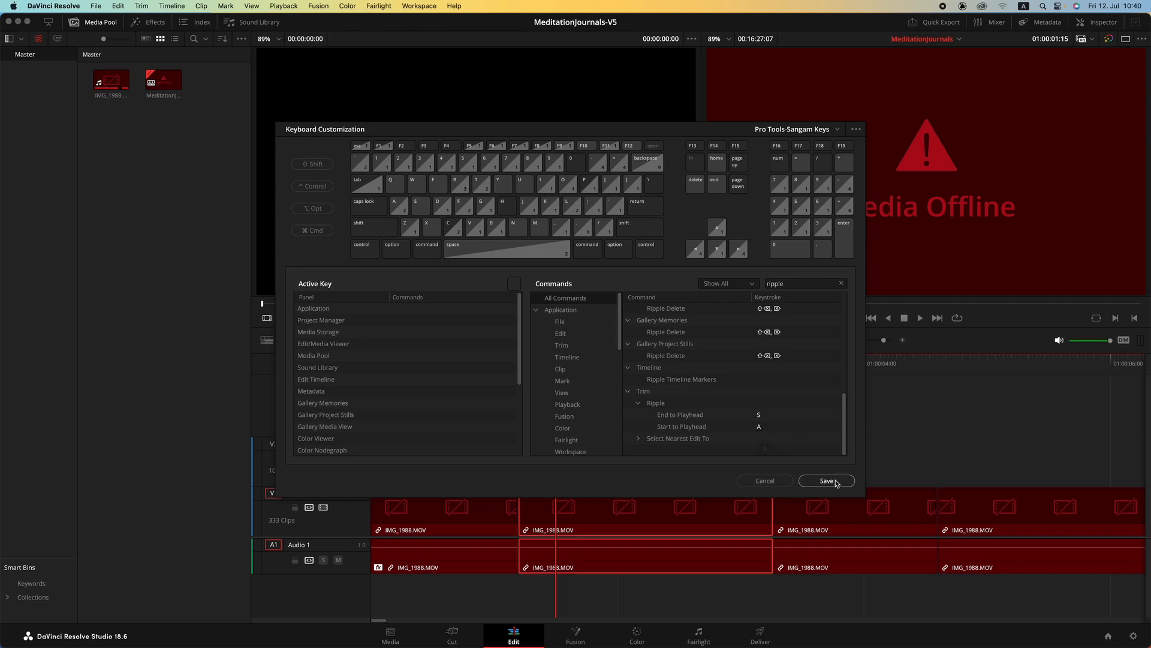
left_click(825, 481)
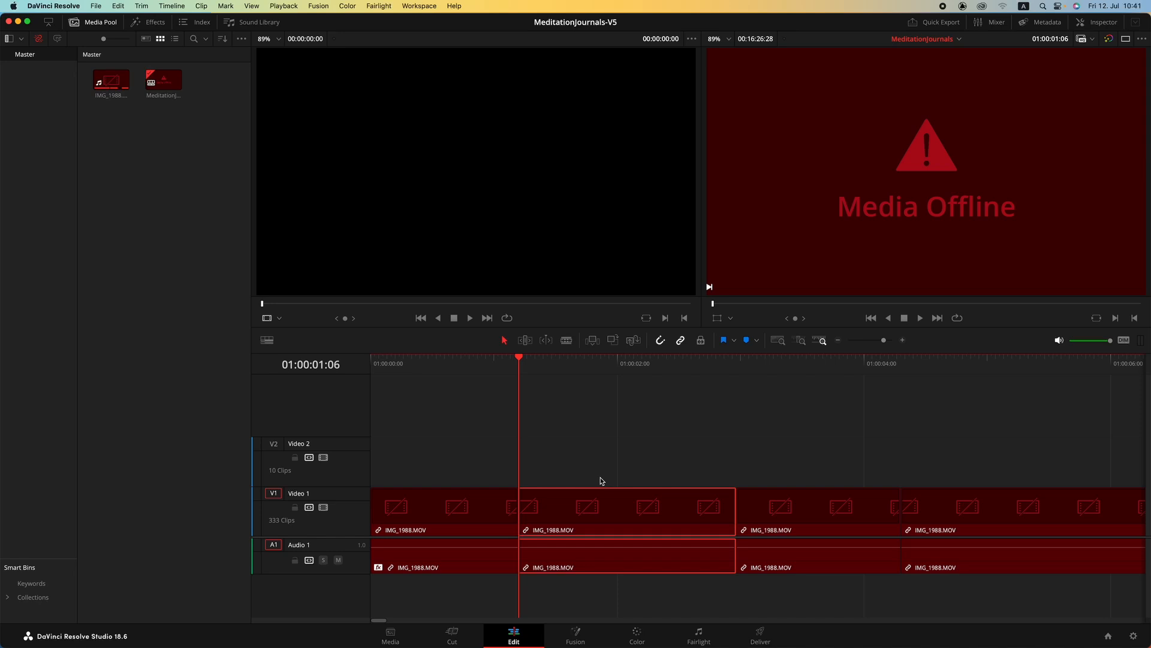
- Enable Timeline > Selection Follows Playhead
left_click(624, 507)
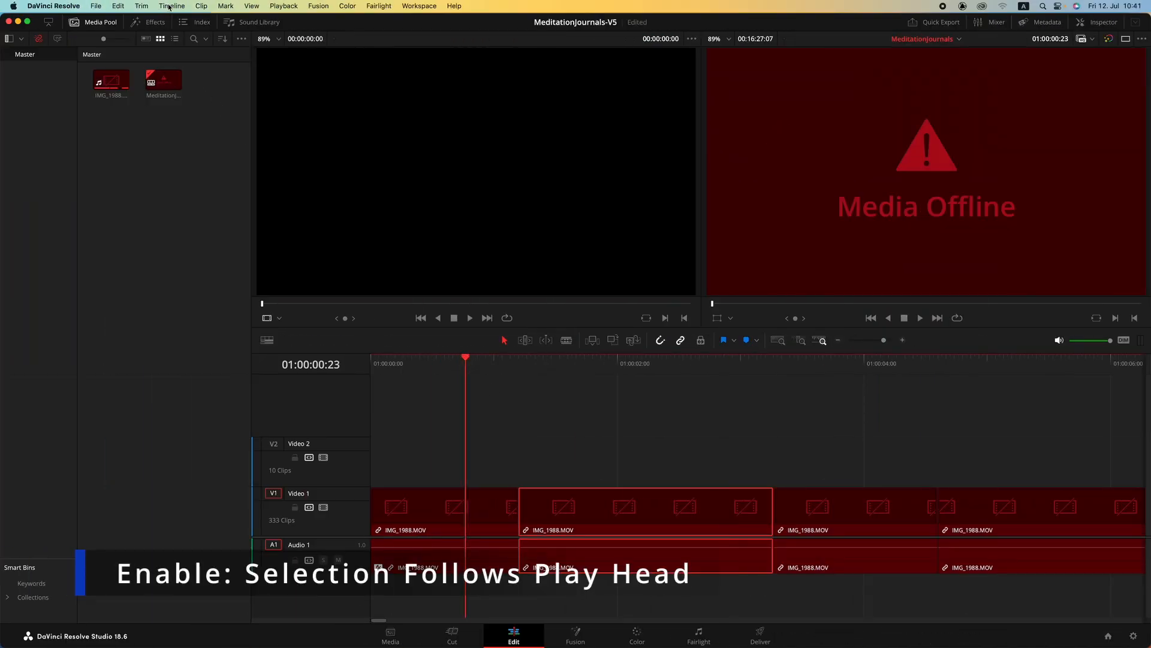
left_click(171, 6)
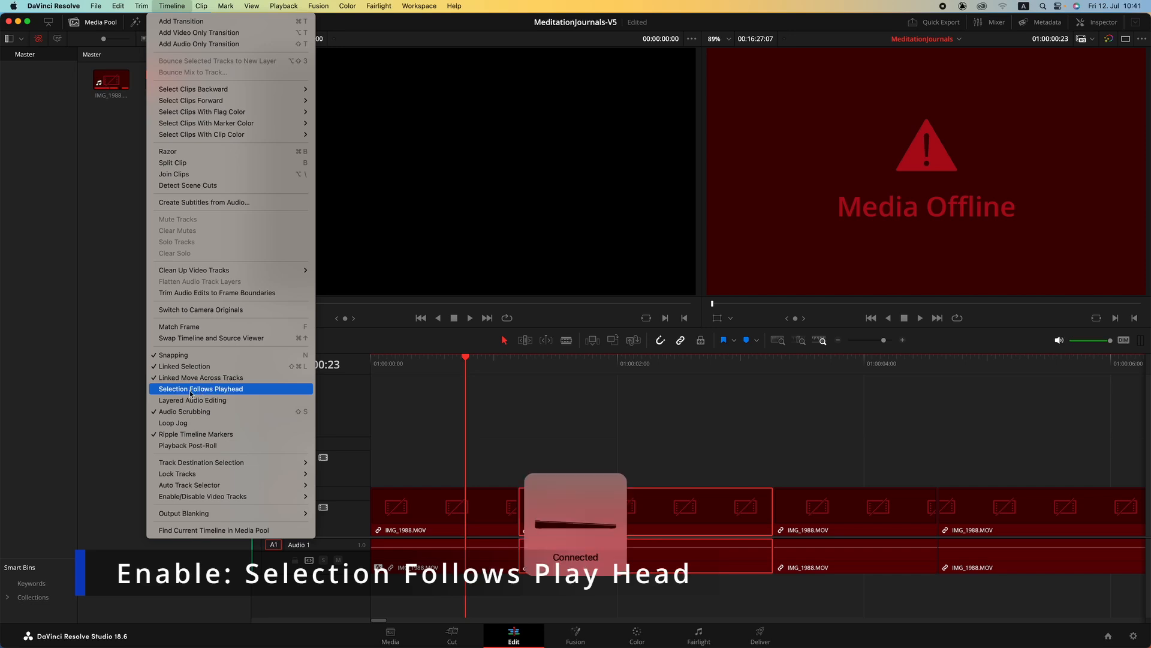
left_click(202, 389)
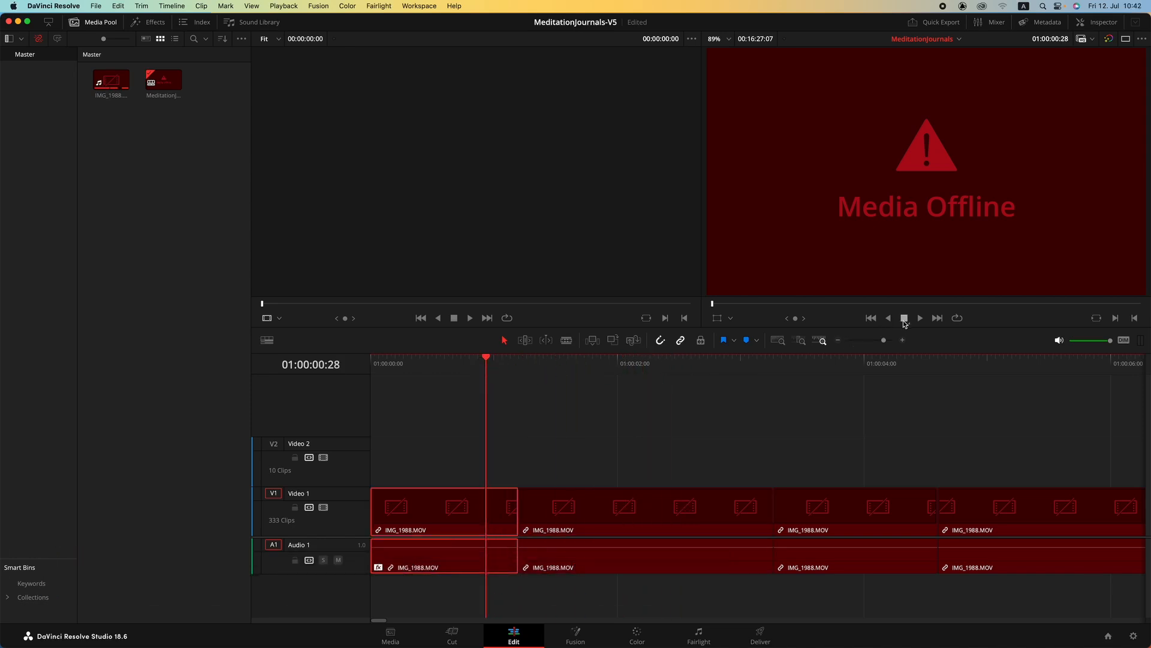
mouse_move(903, 317)
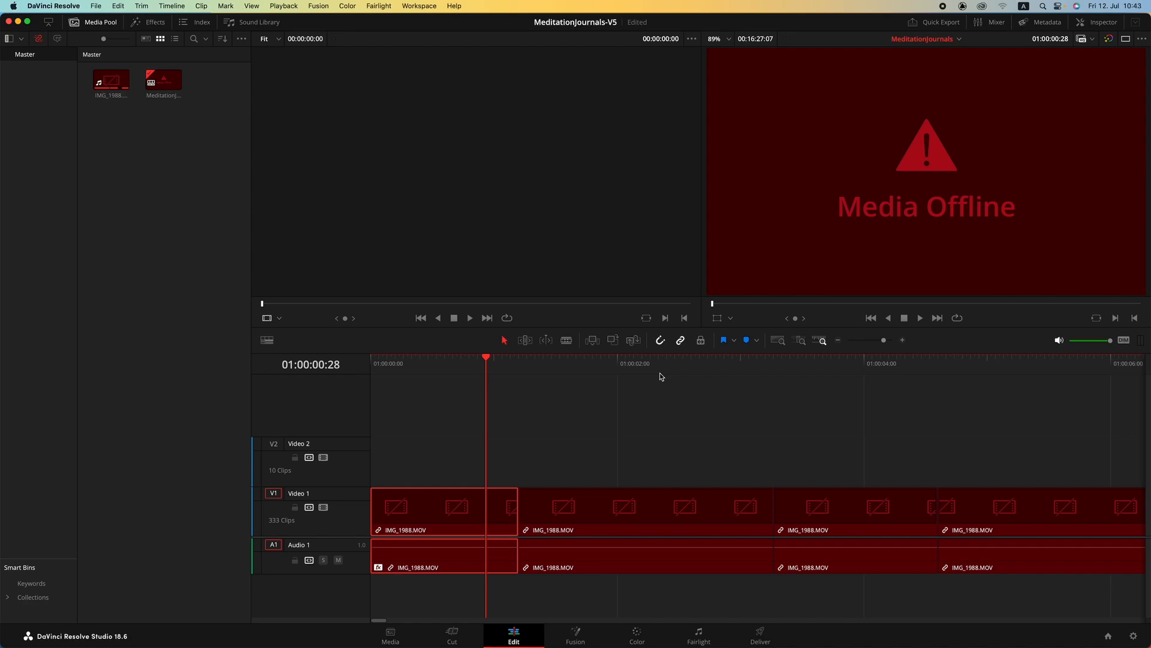
- Assign Shift+Cmd+N to Track Controls > Add Tracks… and save the keymap
left_click(95, 6)
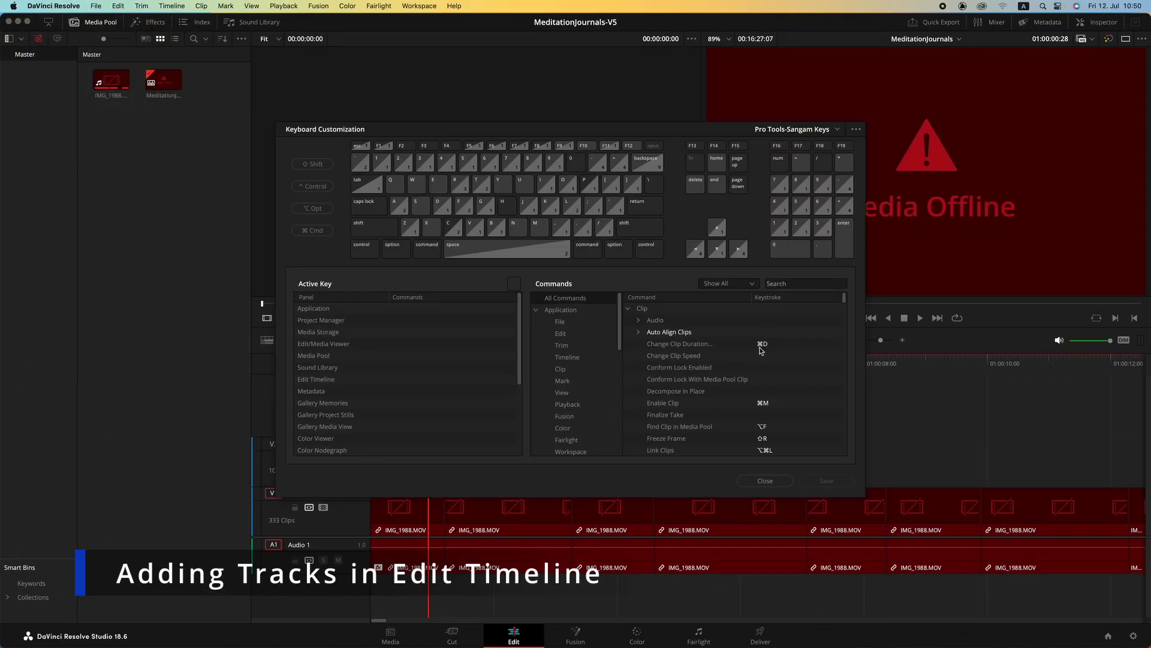
left_click(806, 284)
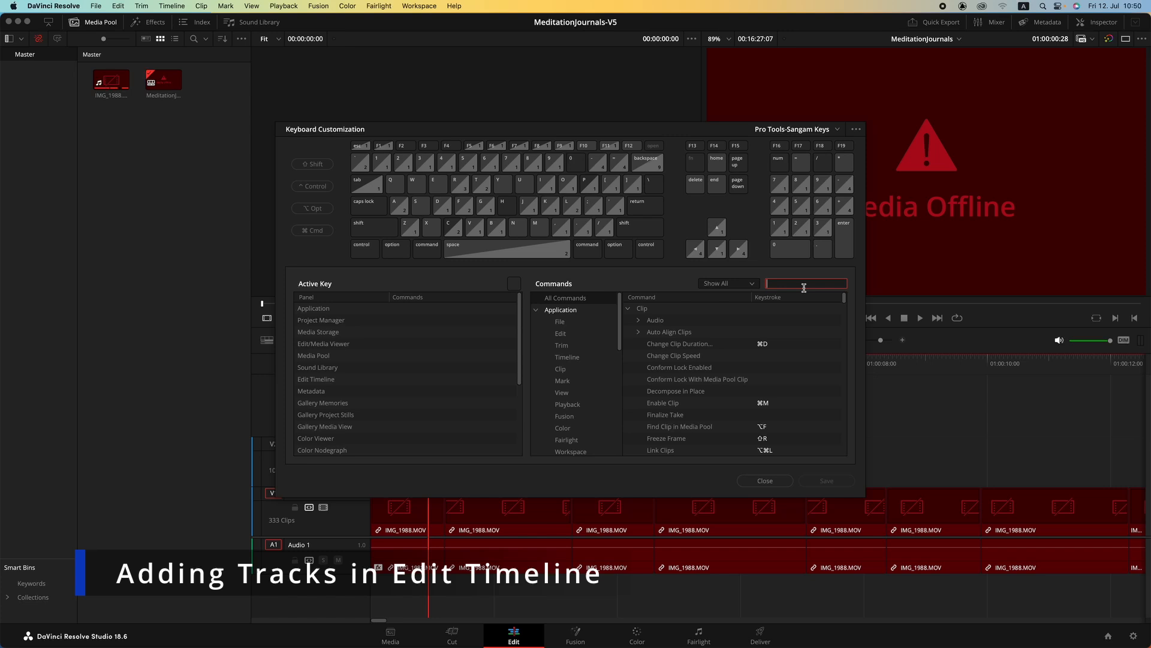
type("track")
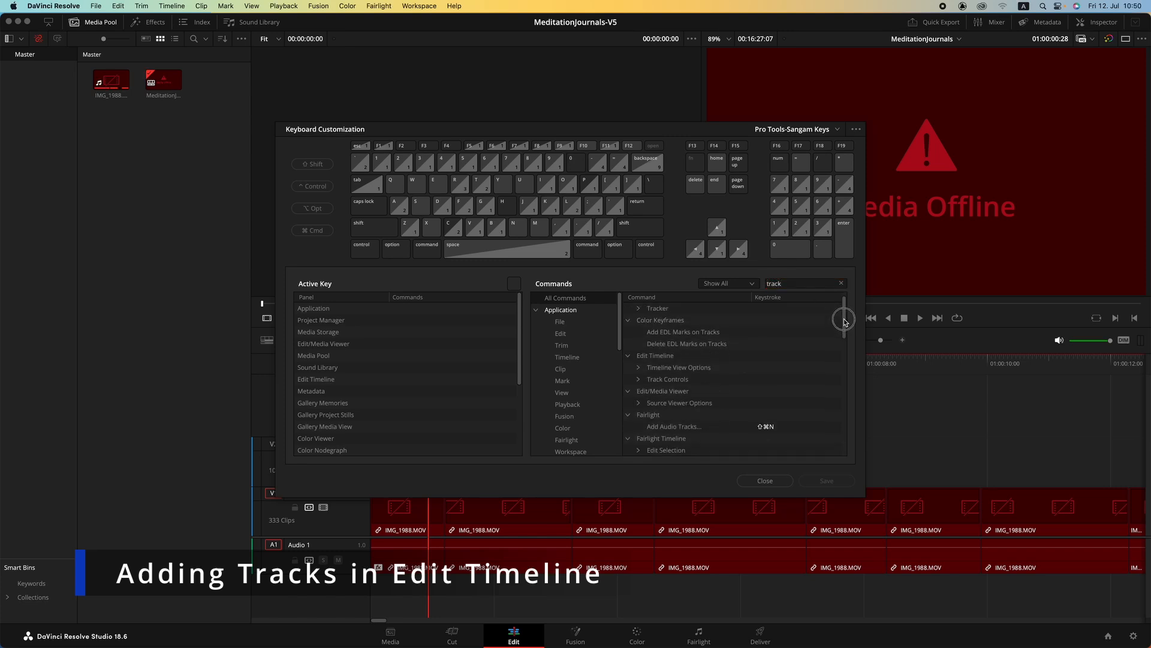
left_click(639, 379)
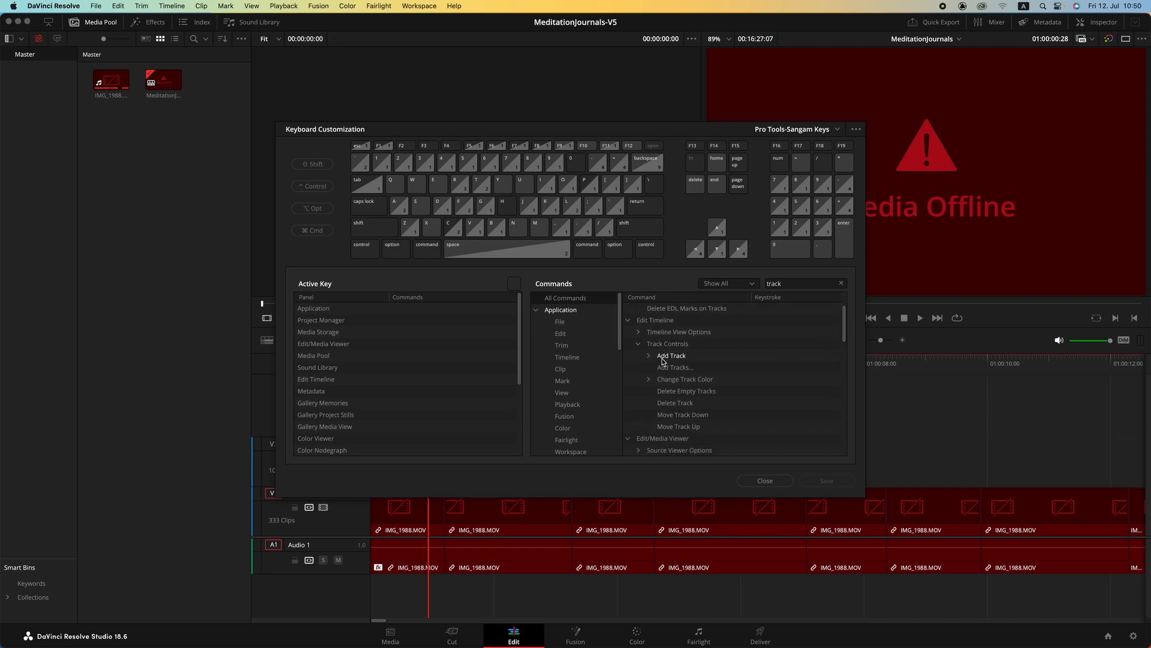
left_click(647, 356)
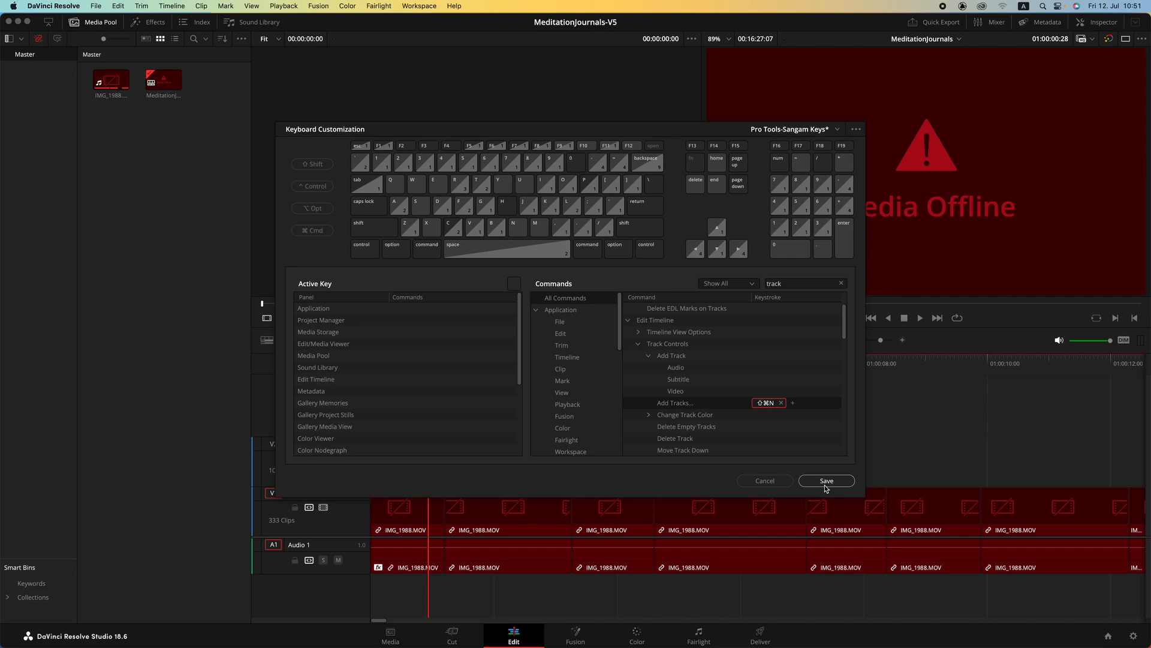
left_click(825, 480)
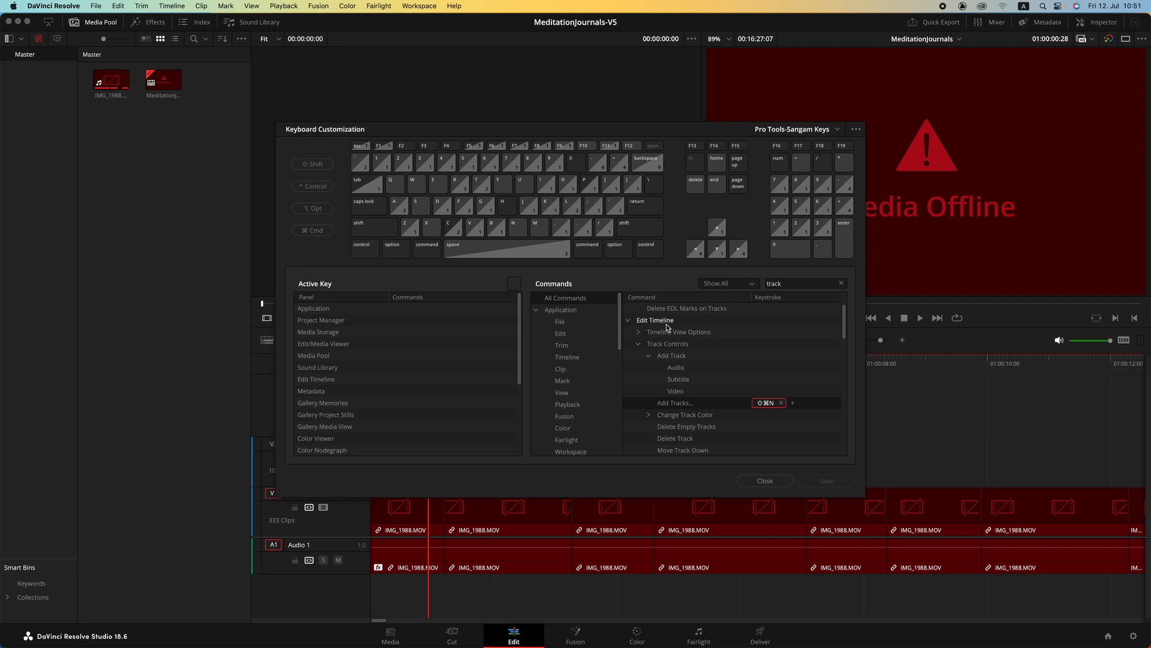
left_click(763, 480)
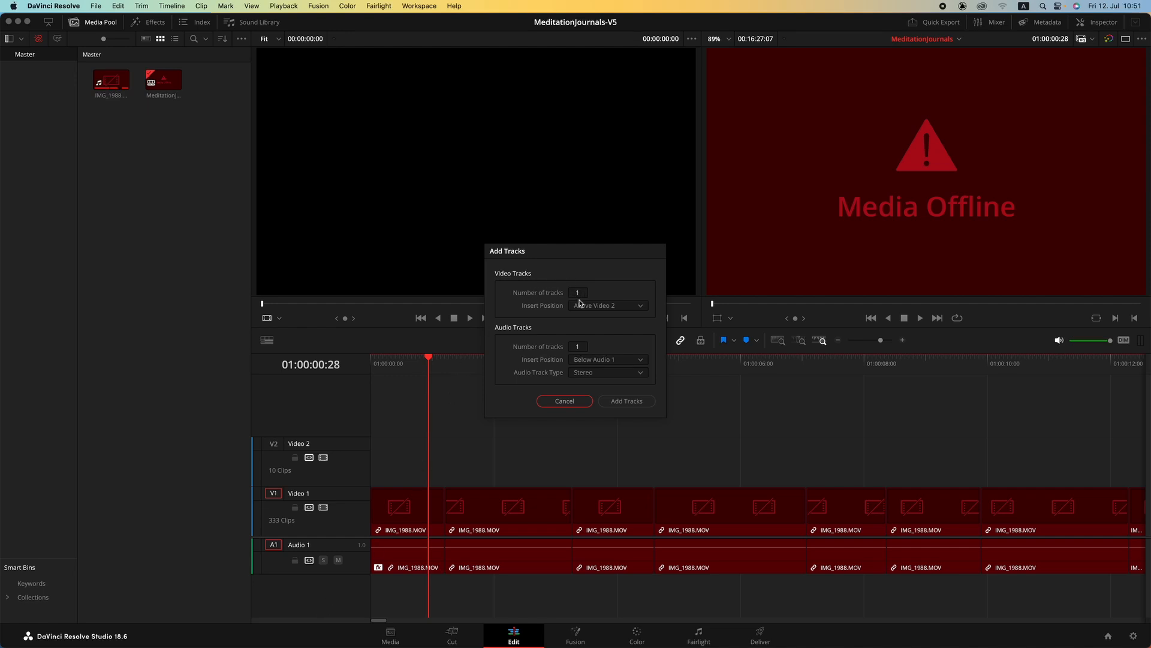
- Adjust the video and audio track counts in the Add Tracks dialog
left_click(577, 292)
type("0")
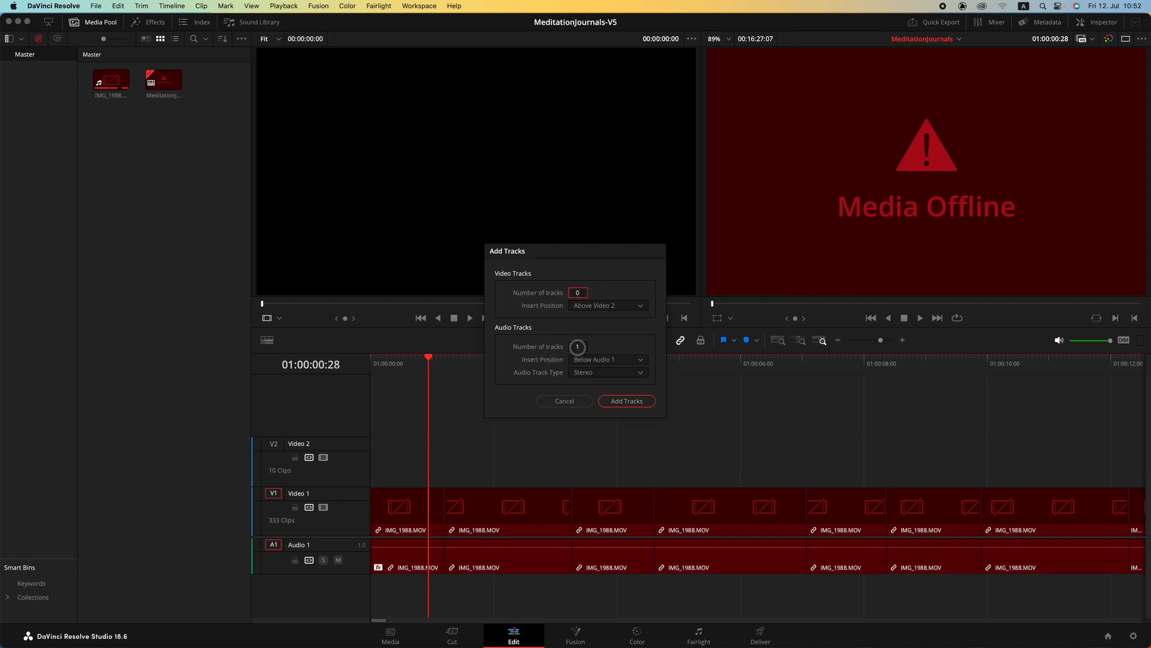
left_click(624, 400)
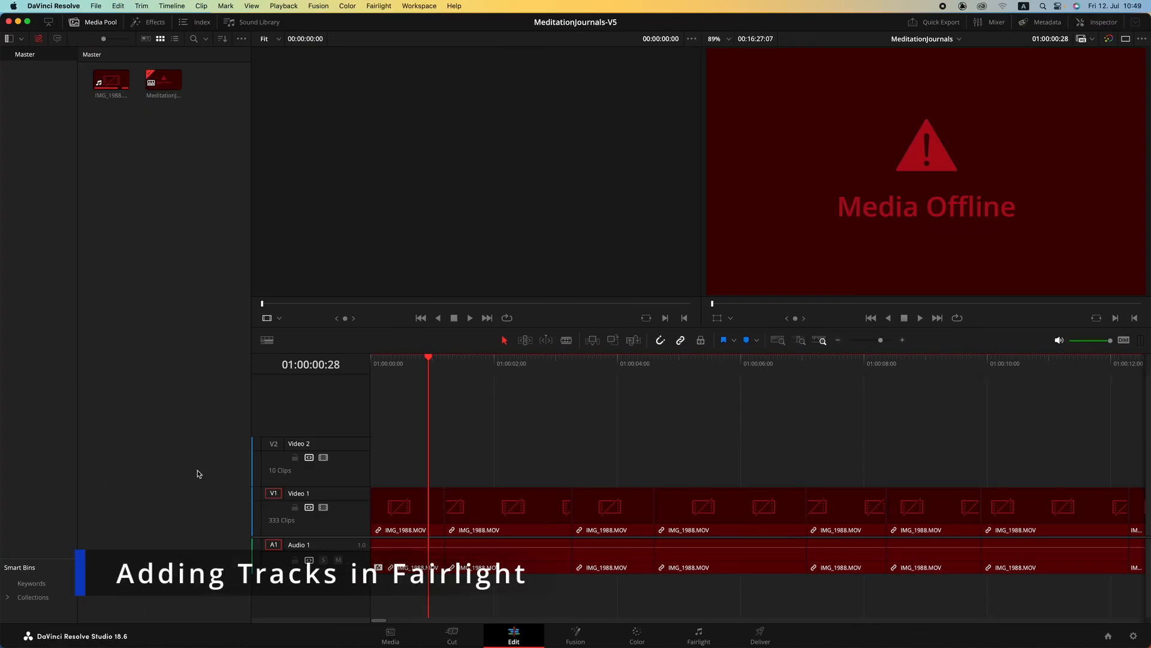
- Search 'track' to check Fairlight's Add Audio Tracks… shortcut, then close Keyboard Customization
left_click(53, 6)
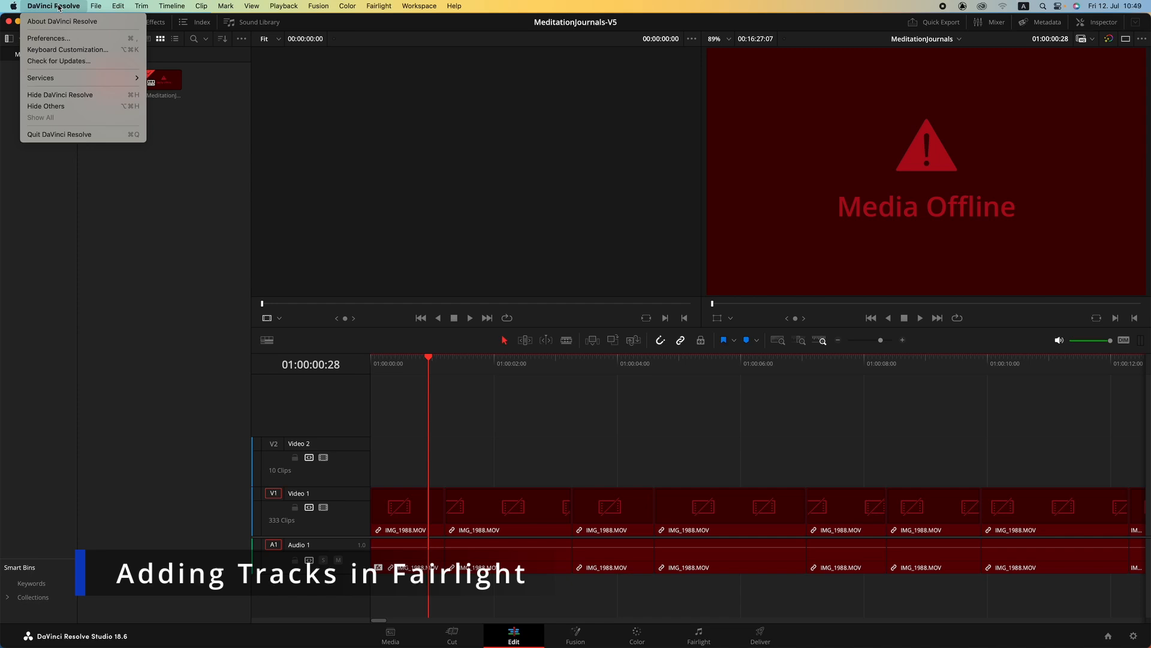
mouse_move(67, 49)
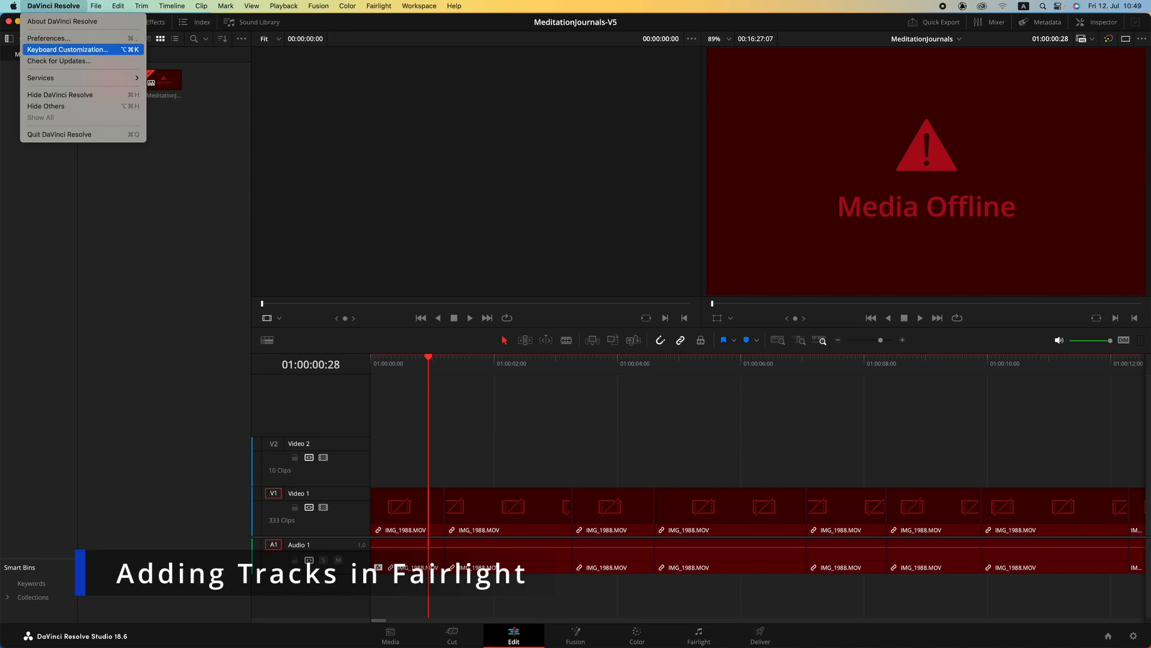
left_click(68, 49)
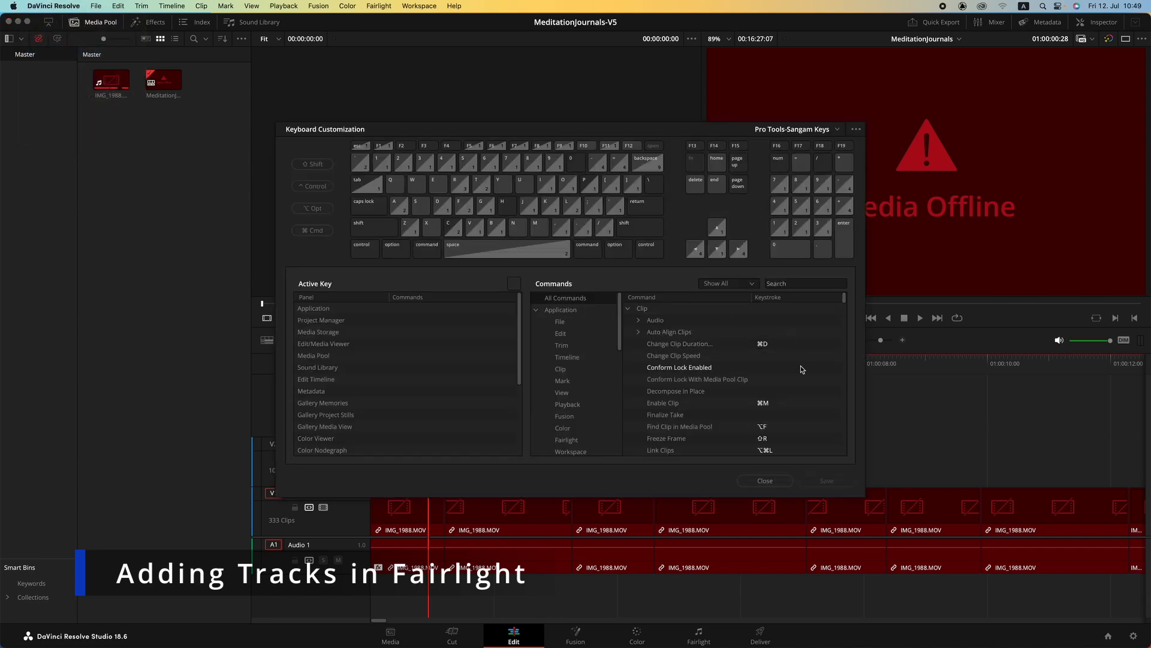
left_click(804, 284)
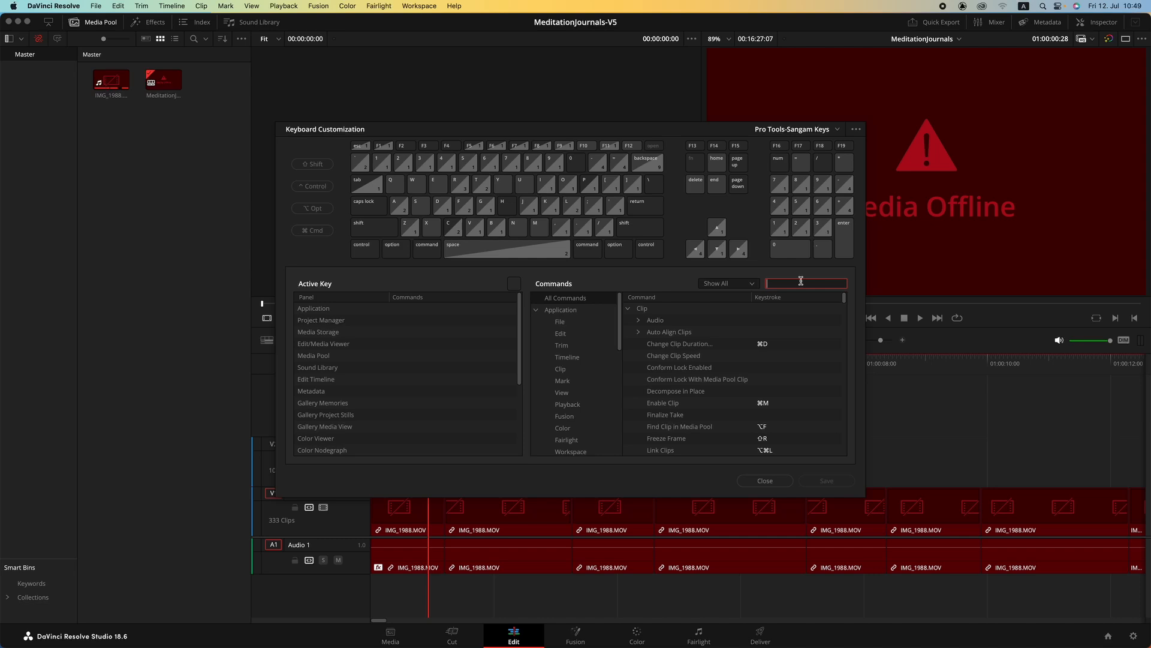
type("track")
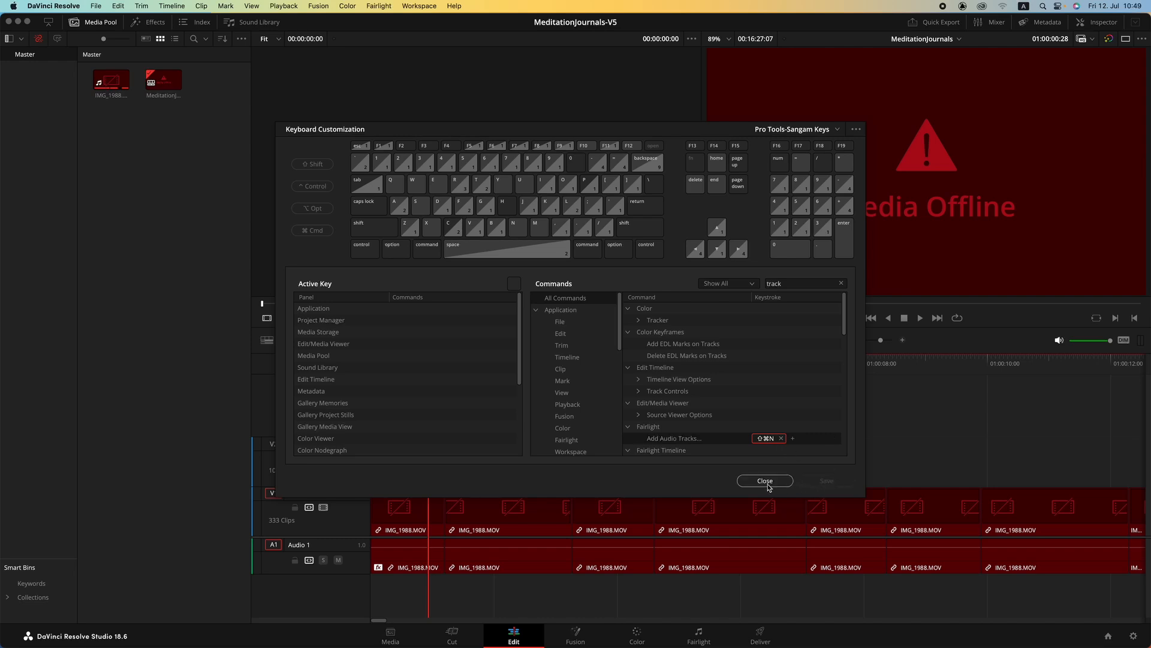
left_click(698, 632)
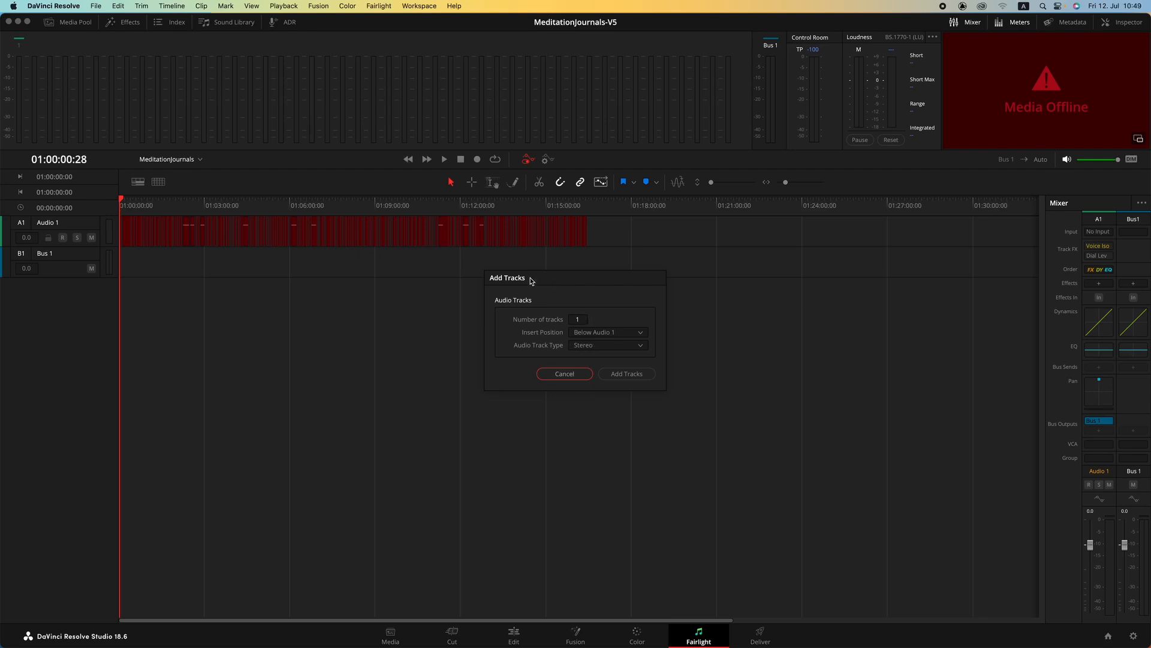
- Check the Insert Position and Audio Track Type options, then cancel Add Tracks
left_click(608, 332)
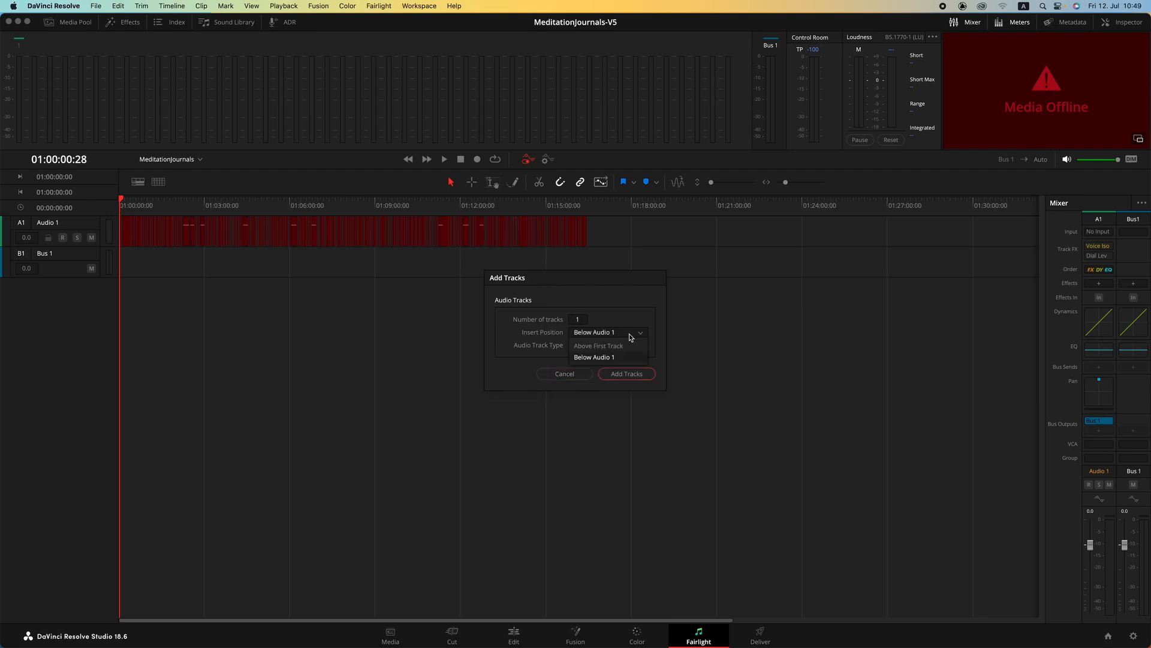
left_click(608, 346)
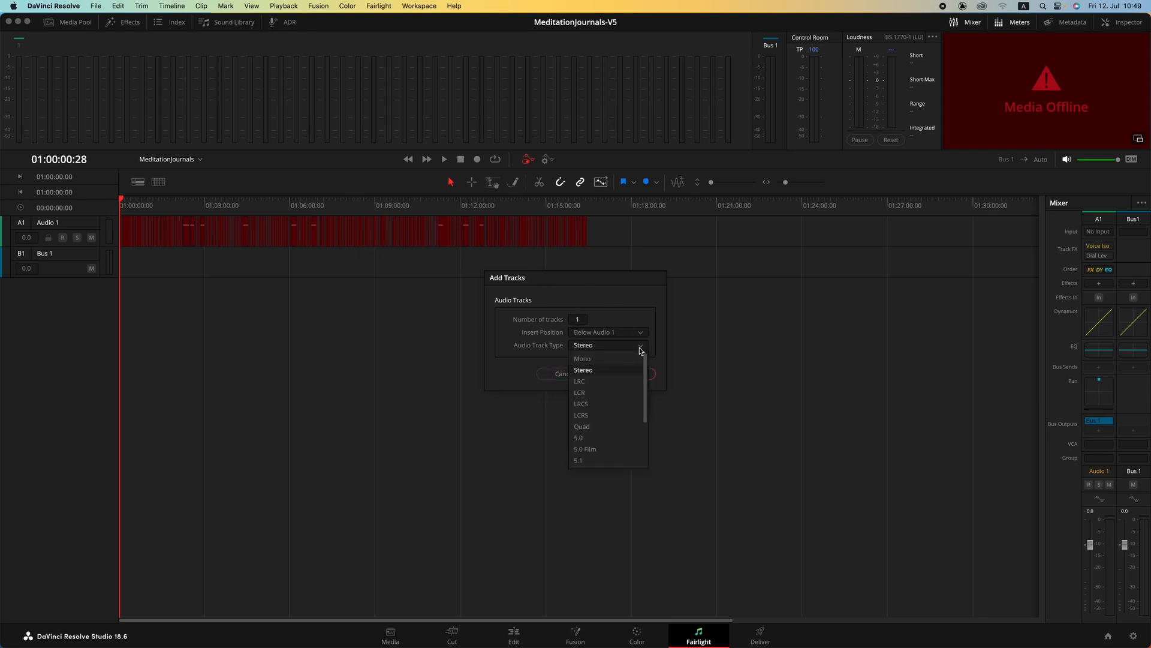
left_click(583, 370)
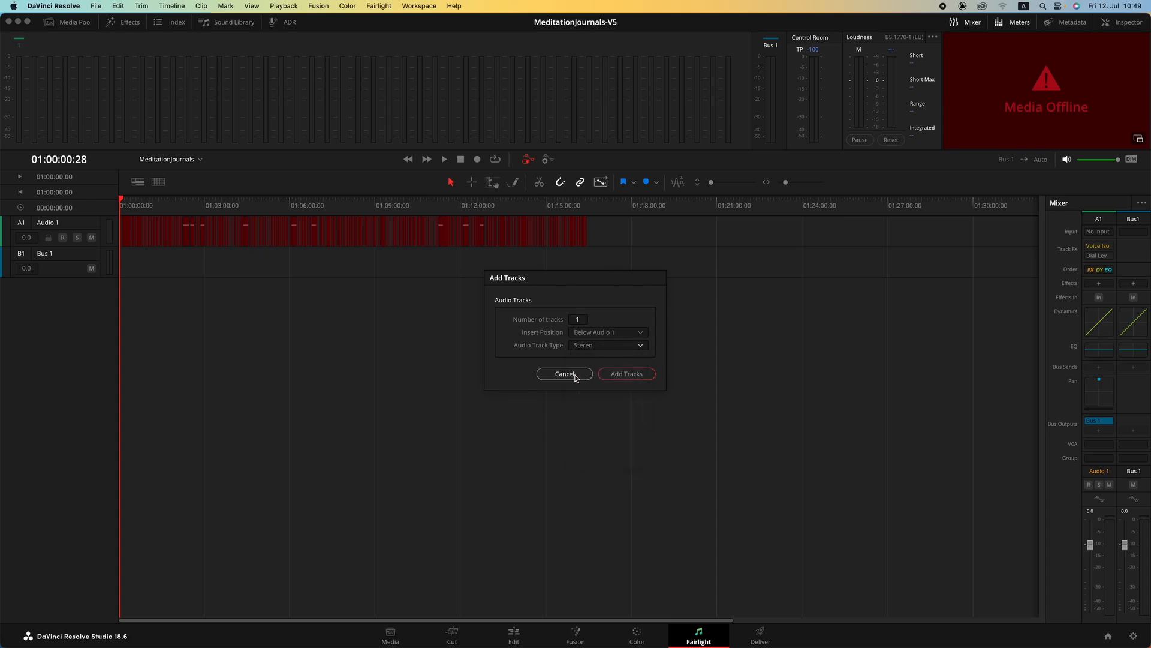